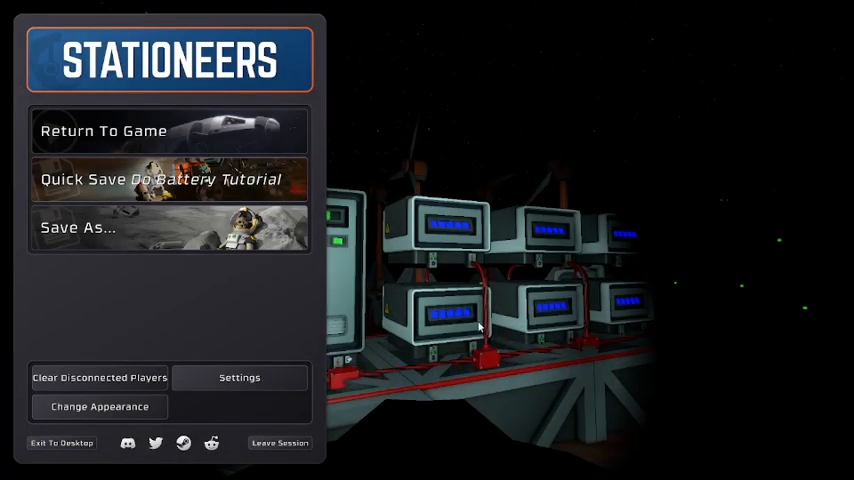
mouse_move(444, 334)
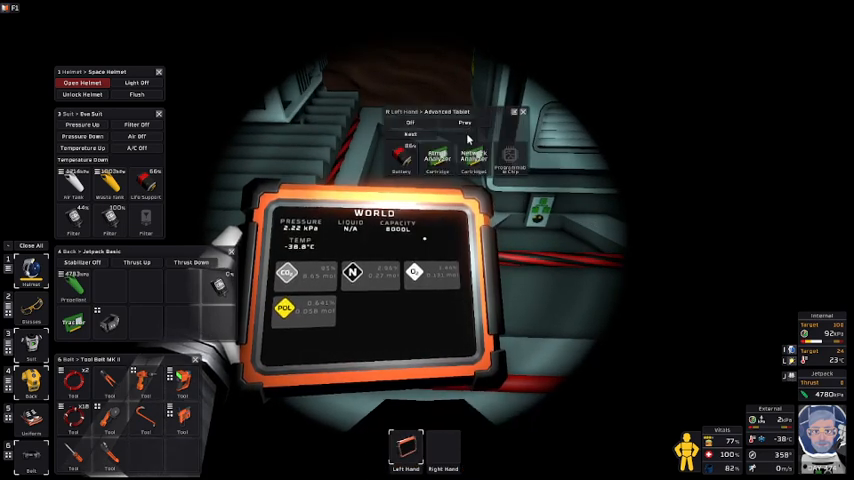
Step: Equip the handheld tablet and read the World cartridge's pressure and temperature values
left_click(472, 156)
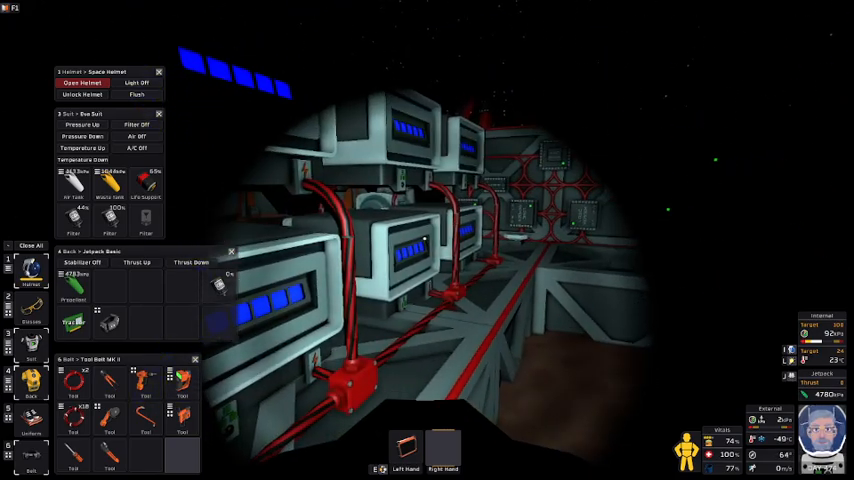
mouse_move(428, 240)
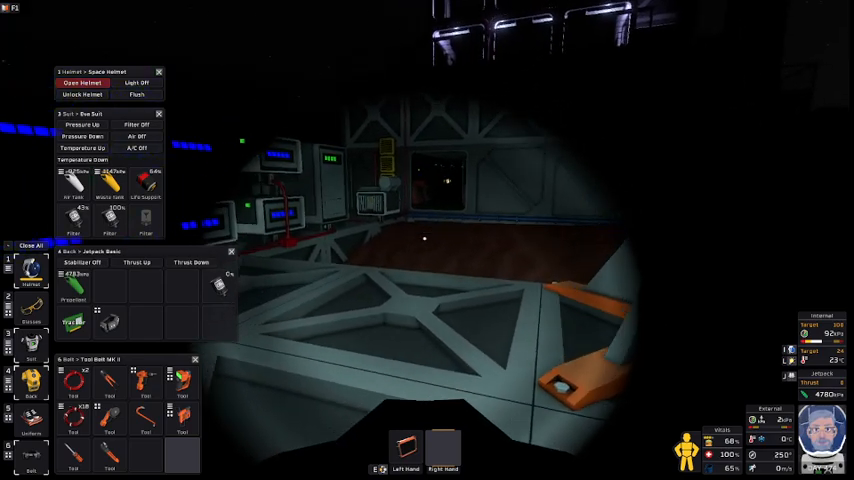
mouse_move(424, 240)
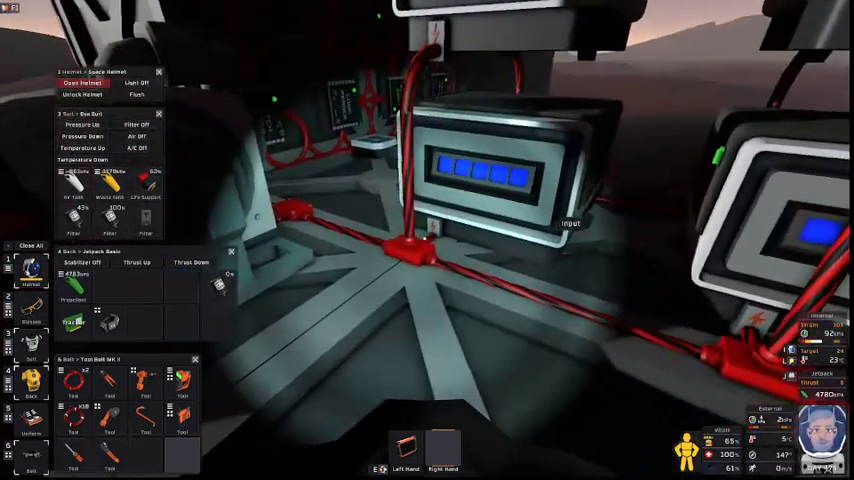
mouse_move(428, 240)
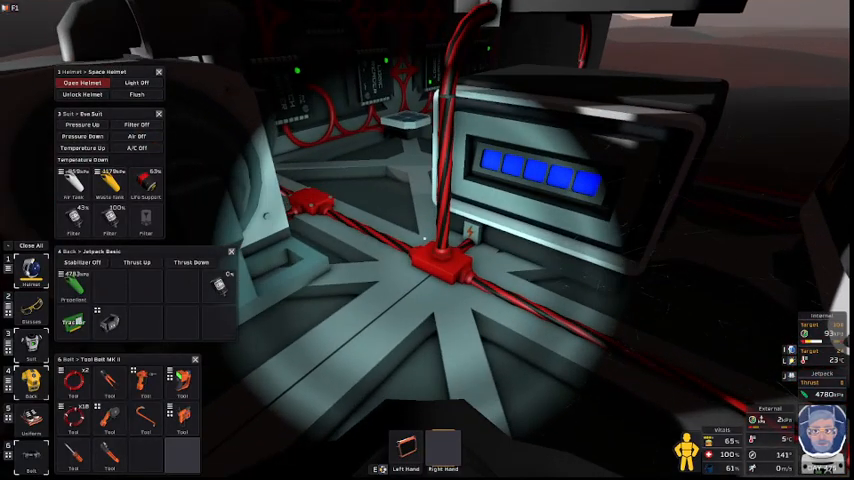